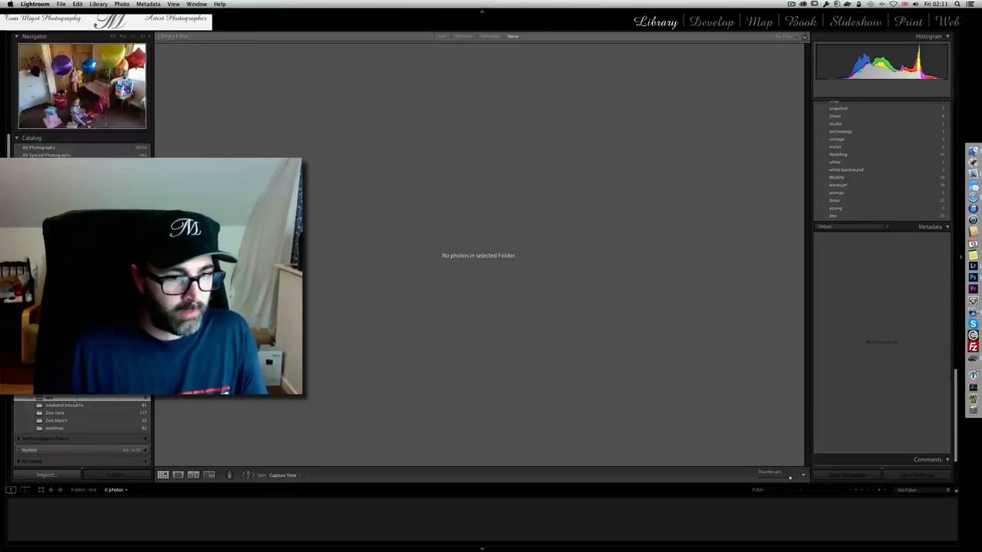
Step: Import four recent mountain landscape shots from the EOS_DIGITAL card into the Library
{"action": "left_click", "coordinate": [54, 414]}
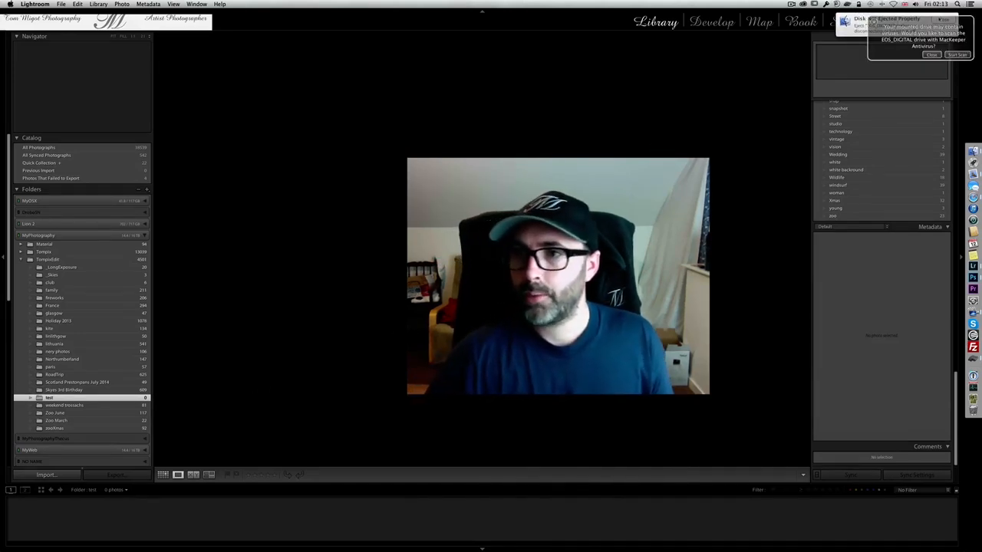
{"action": "left_click", "coordinate": [933, 55]}
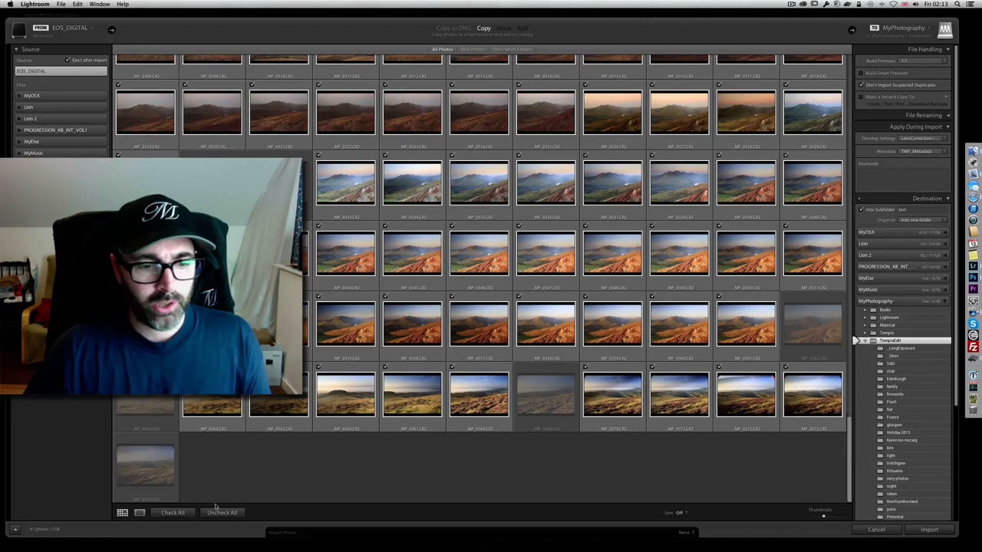
{"action": "left_click", "coordinate": [221, 512]}
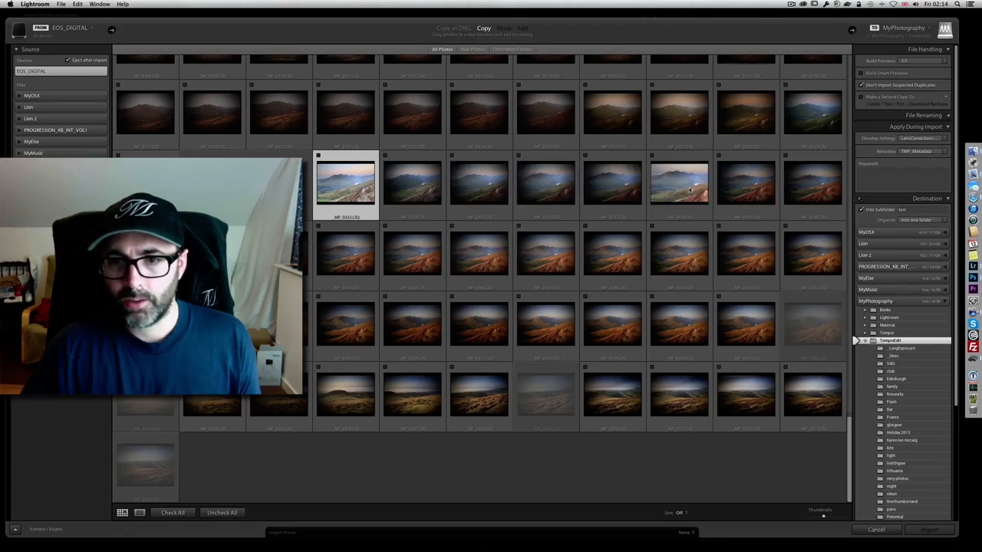
{"action": "left_click", "coordinate": [680, 184]}
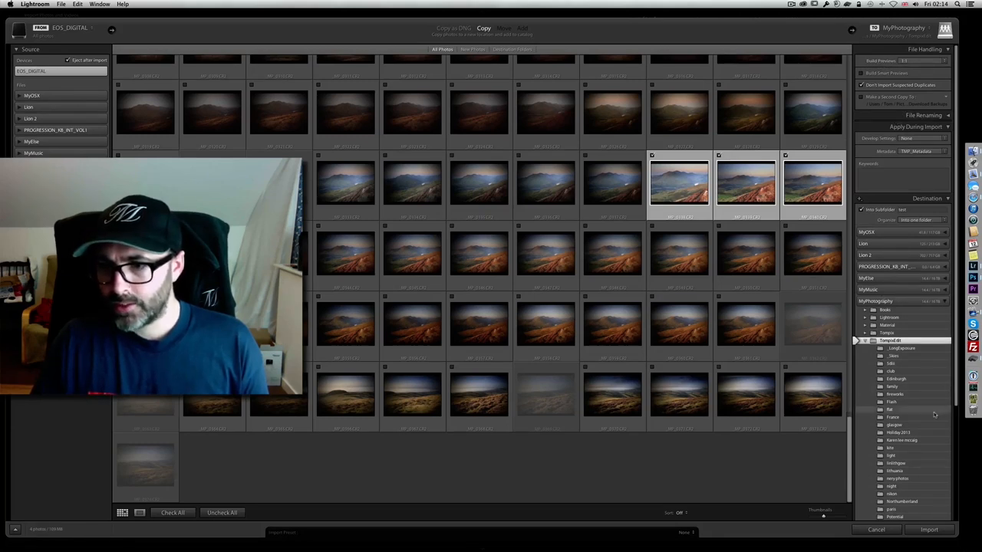
{"action": "left_click", "coordinate": [917, 530]}
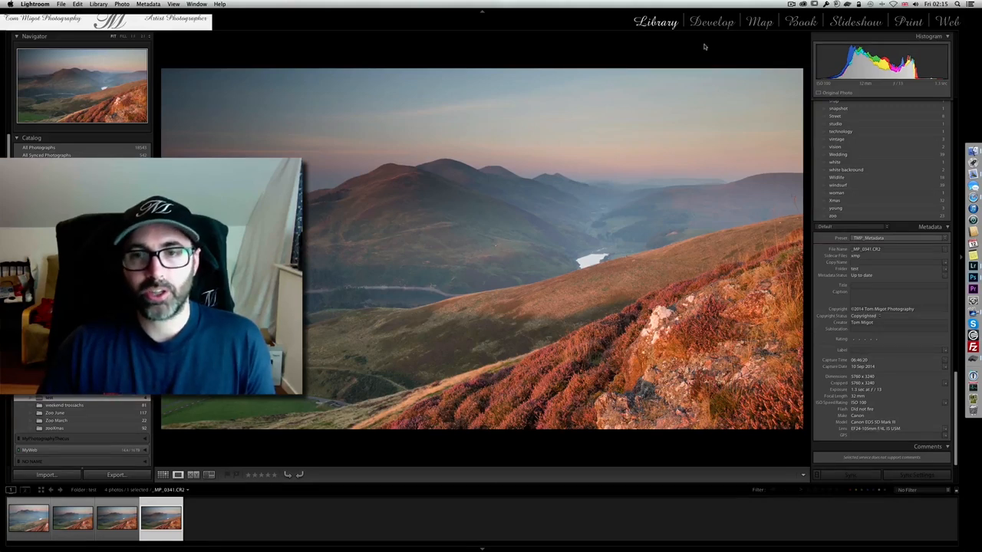
Step: Bring the hillside photo into the Develop module to review its lens and calibration settings
{"action": "left_click", "coordinate": [711, 21]}
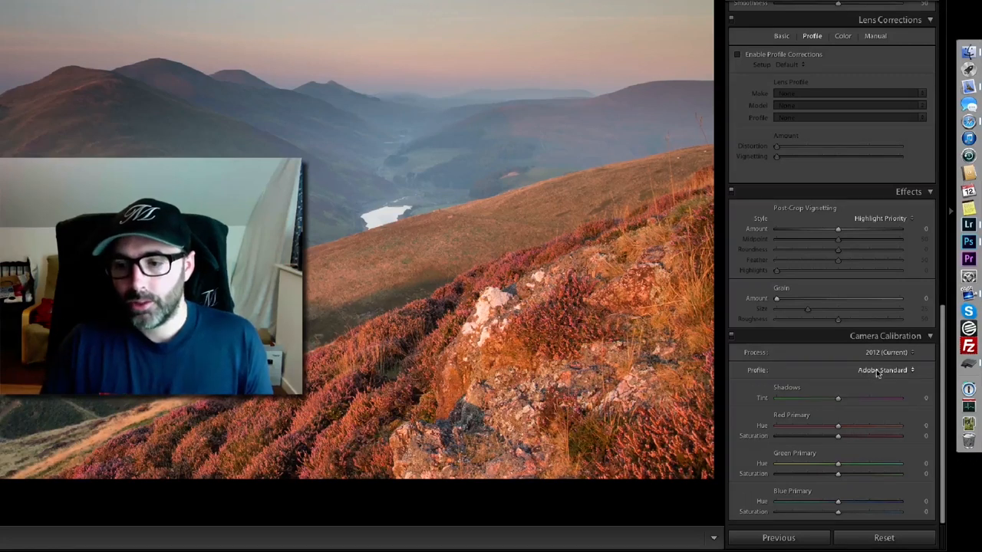
Step: Compare the Camera Landscape calibration profile against Adobe Standard, leaving Camera Landscape applied
{"action": "left_click", "coordinate": [877, 369]}
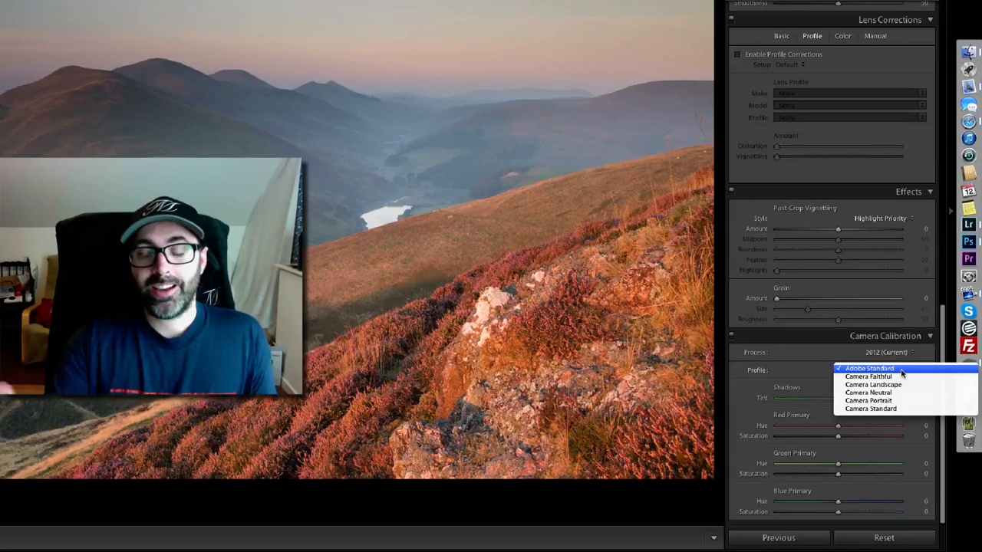
{"action": "mouse_move", "coordinate": [871, 378]}
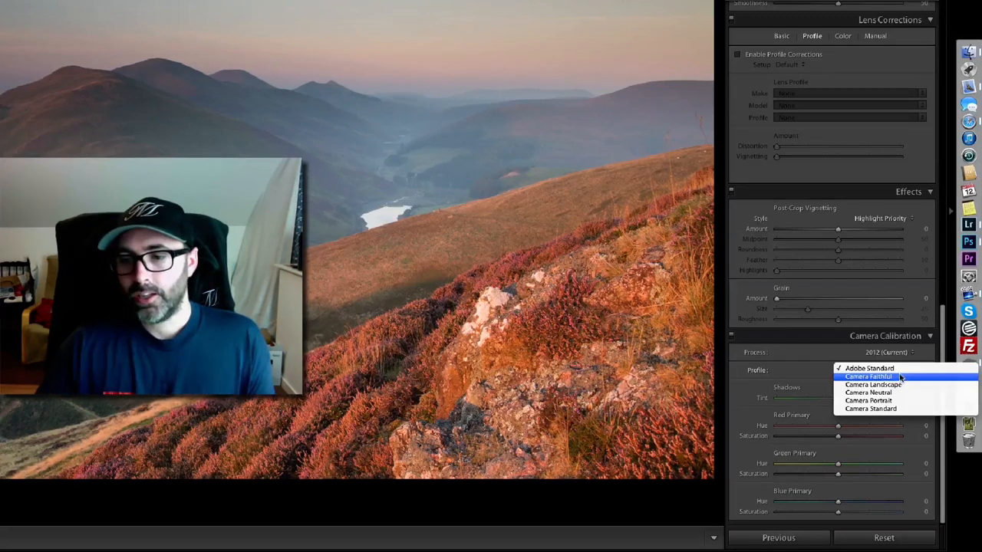
{"action": "left_click", "coordinate": [871, 368]}
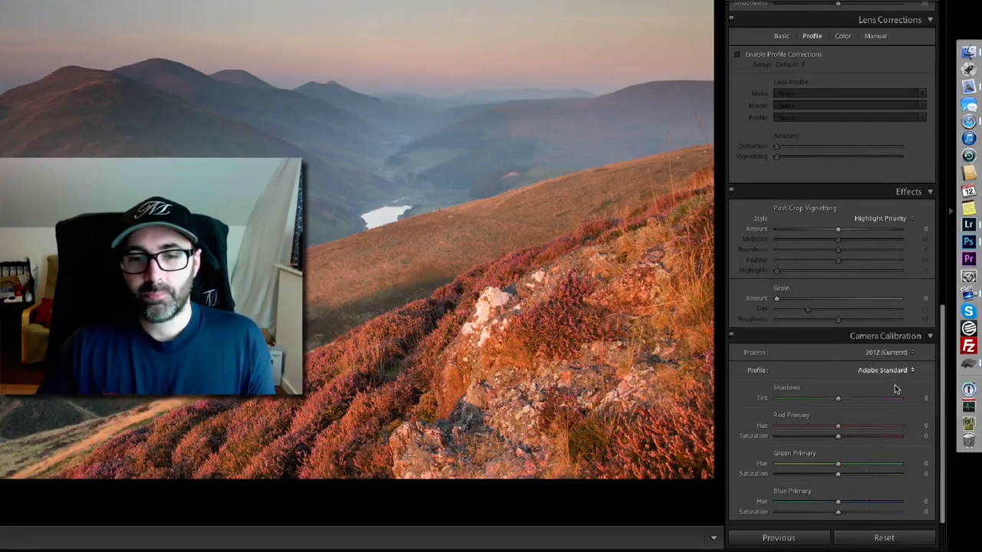
{"action": "left_click", "coordinate": [880, 370]}
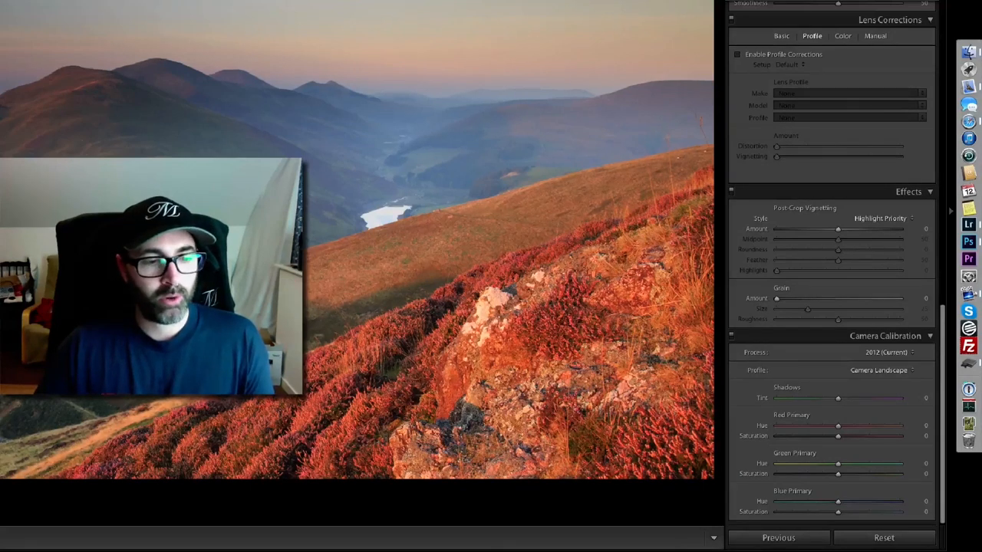
{"action": "left_click", "coordinate": [871, 370]}
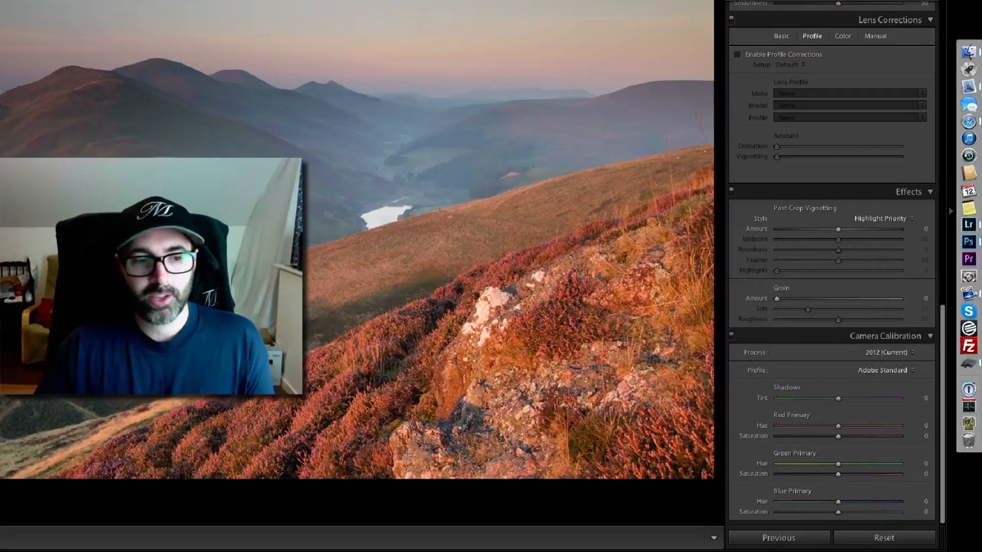
{"action": "left_click", "coordinate": [877, 369]}
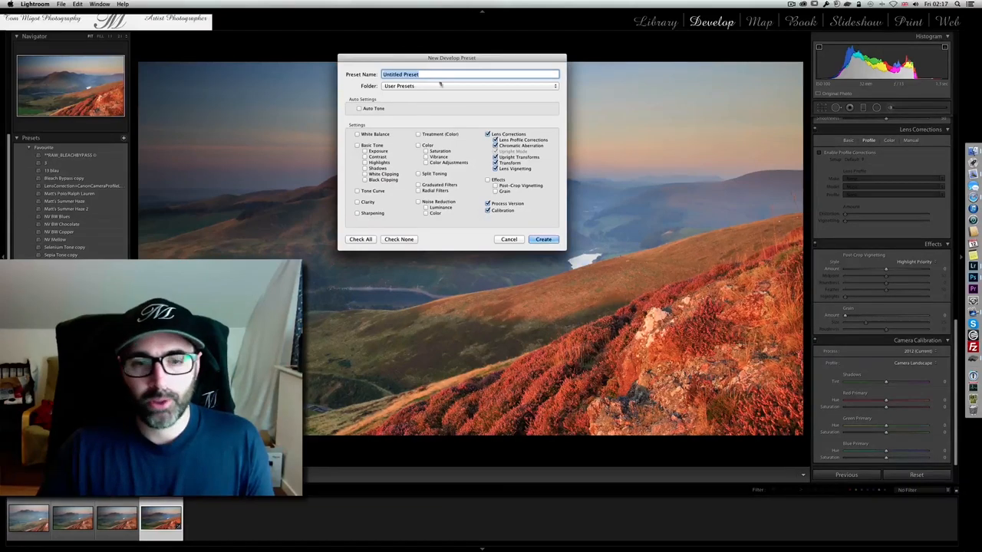
Step: Create a develop preset storing only Lens Corrections and Calibration settings
{"action": "left_click", "coordinate": [509, 240]}
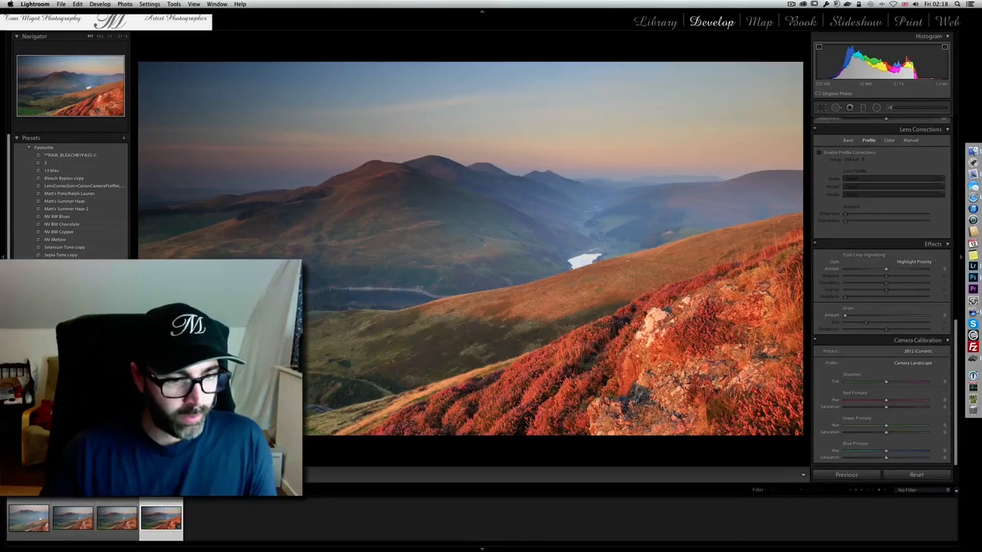
Step: Import from the EOS_DIGITAL card with the LensCorrection+CanonCameraProfileLandscape preset applied during import
{"action": "left_click", "coordinate": [653, 22]}
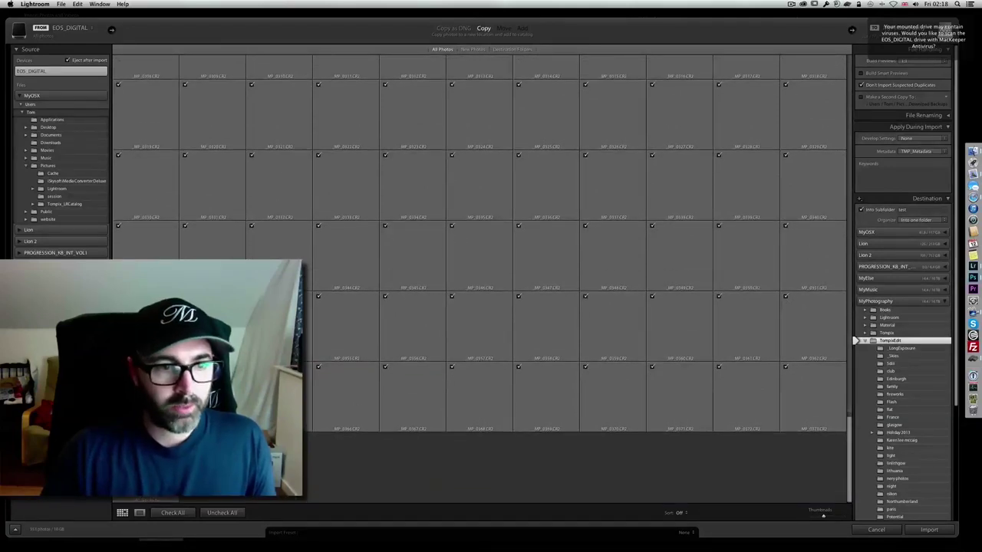
{"action": "left_click", "coordinate": [224, 512]}
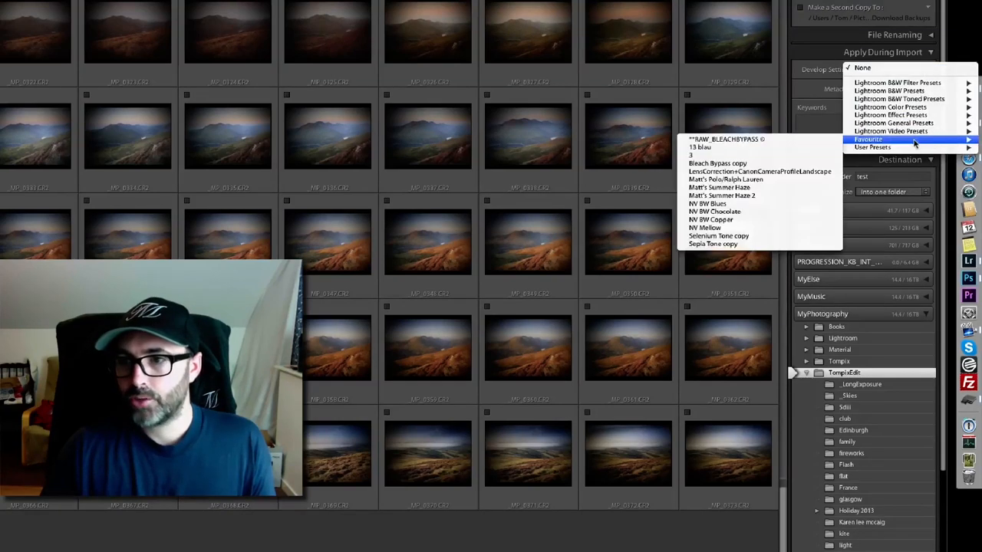
{"action": "mouse_move", "coordinate": [714, 155]}
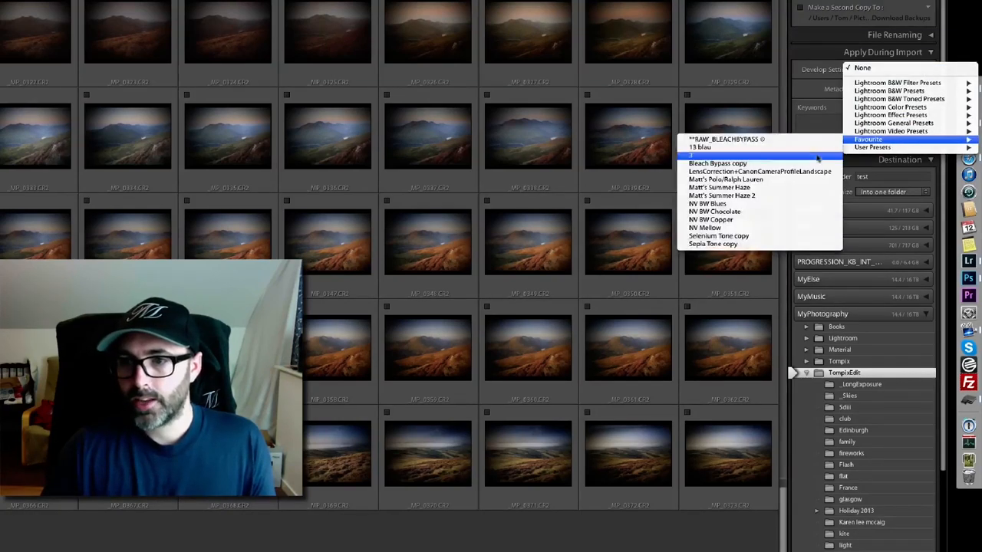
{"action": "mouse_move", "coordinate": [759, 172]}
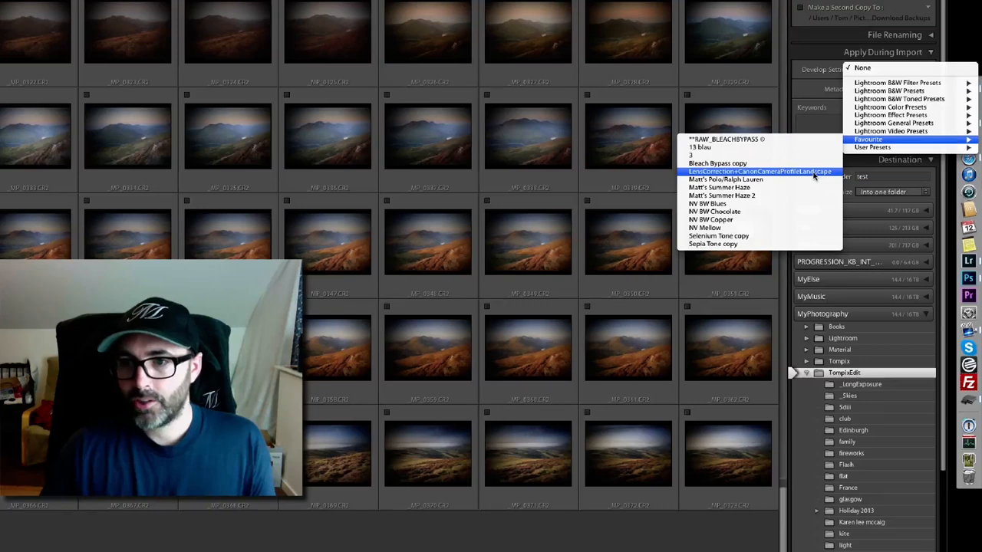
{"action": "left_click", "coordinate": [759, 170]}
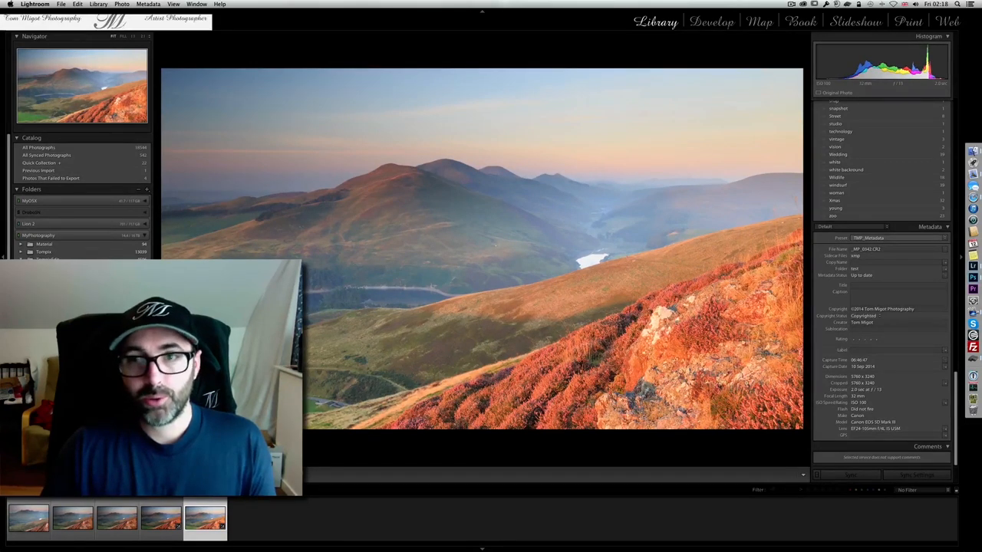
Step: Verify the imported shot in Develop, toggling calibration between Camera Landscape and Adobe Standard
{"action": "left_click", "coordinate": [712, 22]}
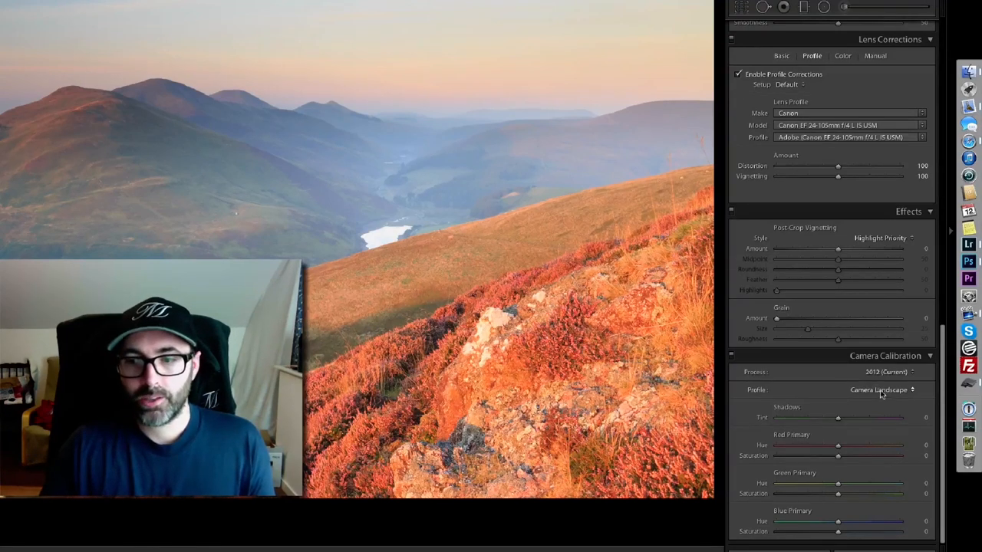
{"action": "left_click", "coordinate": [877, 391]}
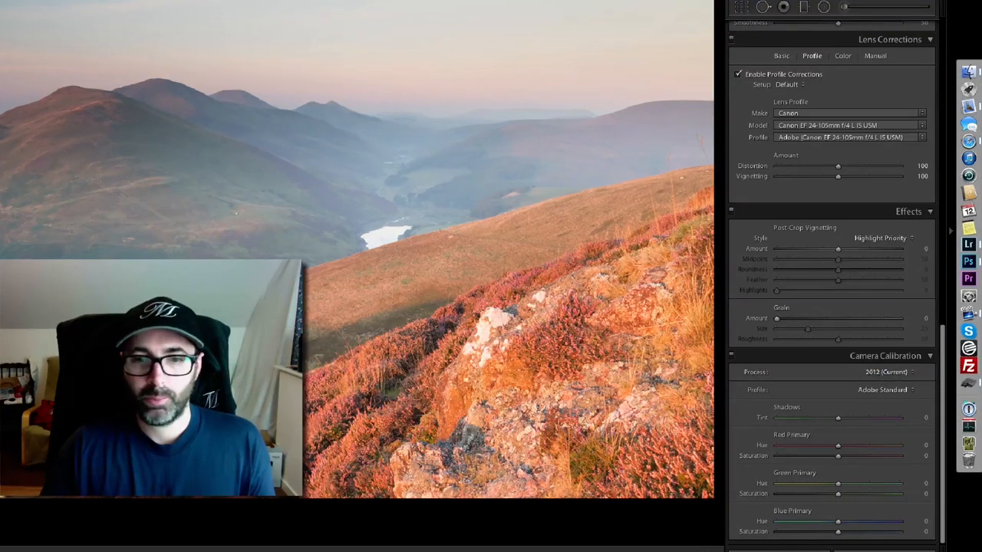
{"action": "left_click", "coordinate": [883, 389]}
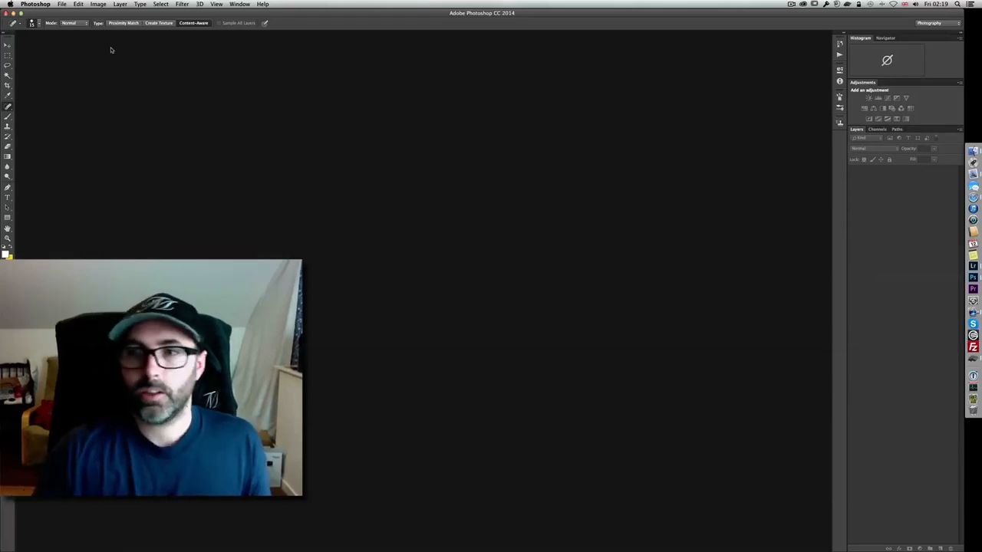
Step: Open a CR2 raw photo of the hillside from the shoot folder via File > Open
{"action": "left_click", "coordinate": [61, 7]}
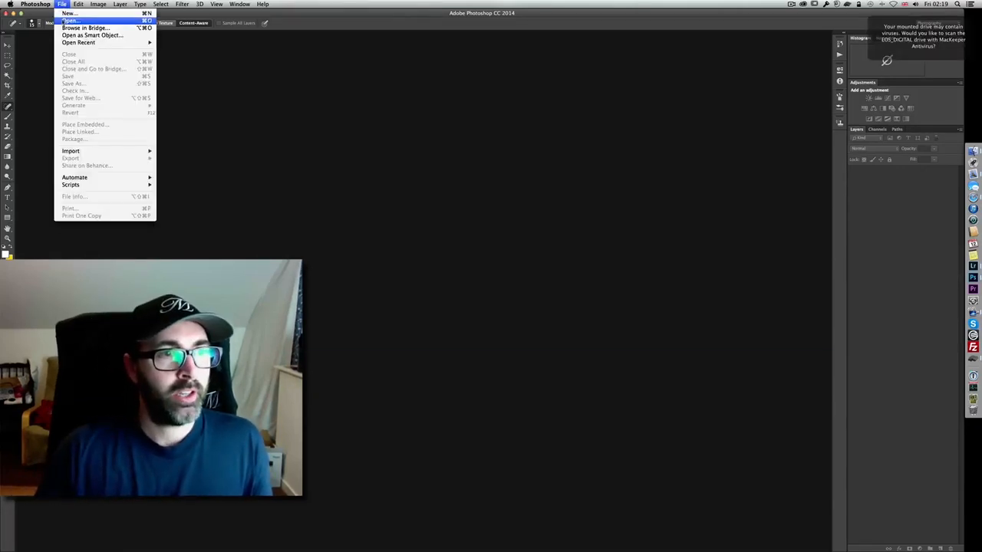
{"action": "left_click", "coordinate": [79, 21]}
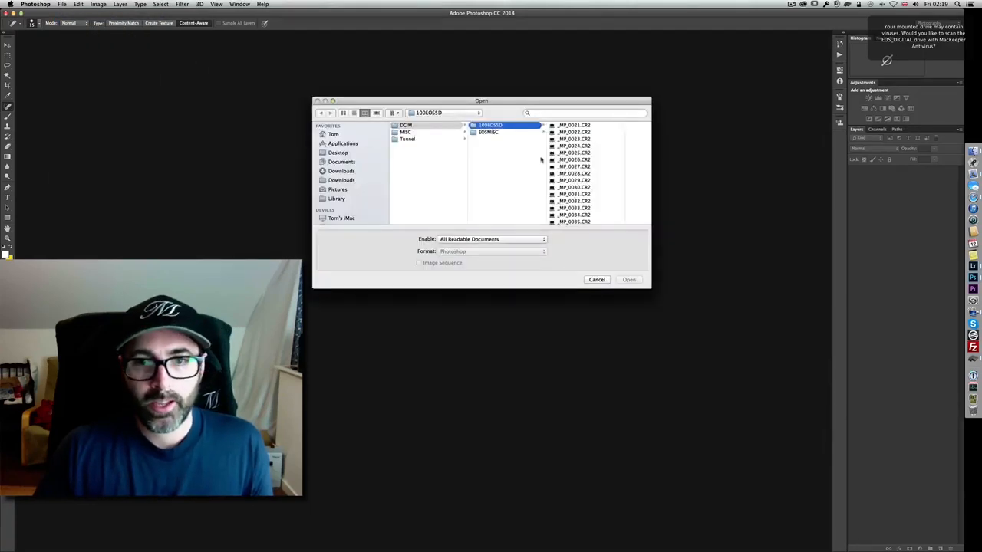
{"action": "scroll", "scroll_direction": "down", "scroll_amount": 3}
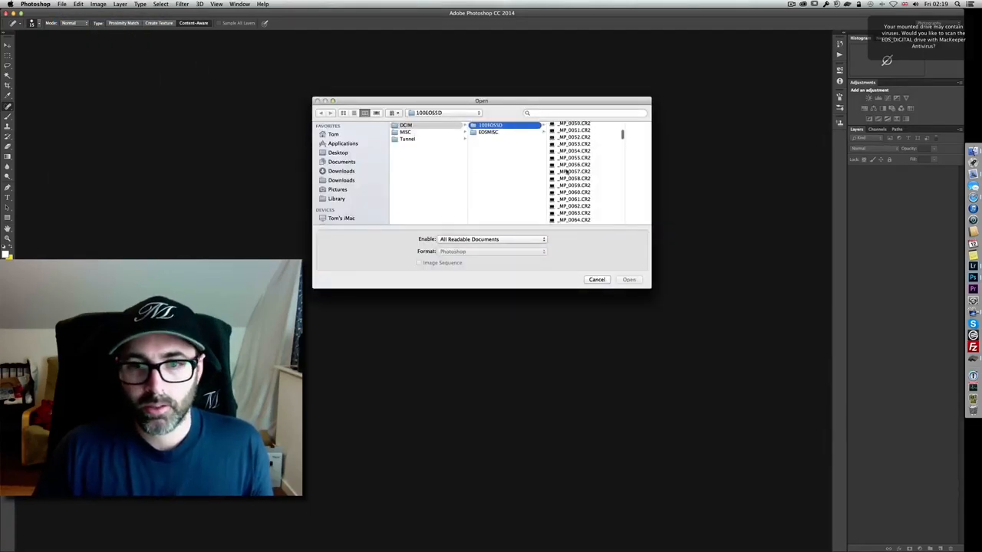
{"action": "scroll", "scroll_direction": "down", "scroll_amount": 3}
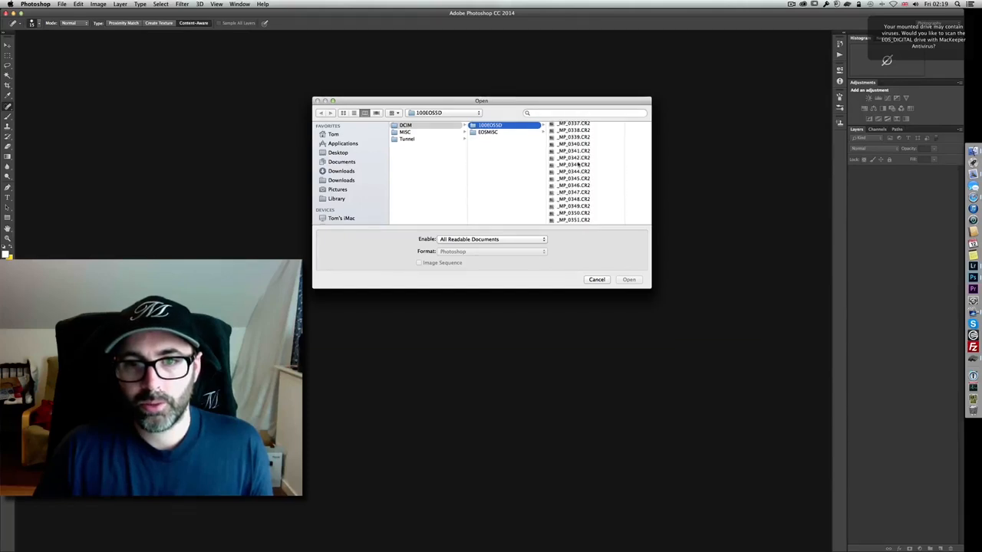
{"action": "left_click", "coordinate": [521, 164]}
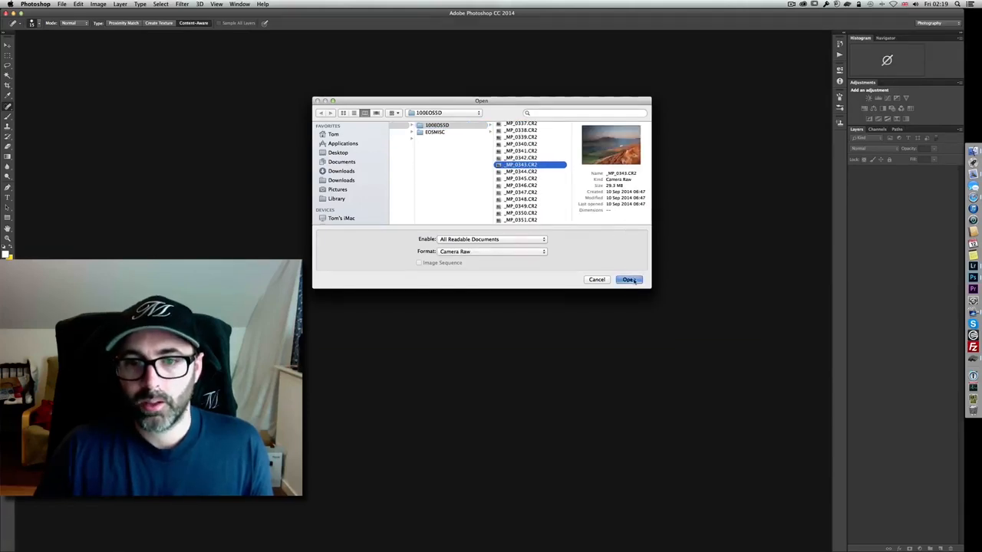
{"action": "left_click", "coordinate": [629, 279]}
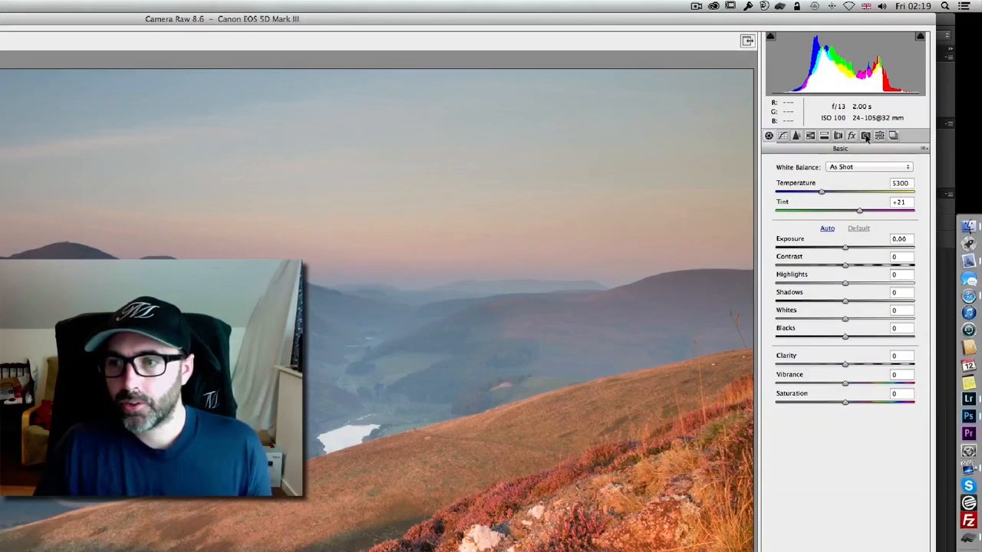
{"action": "mouse_move", "coordinate": [865, 135]}
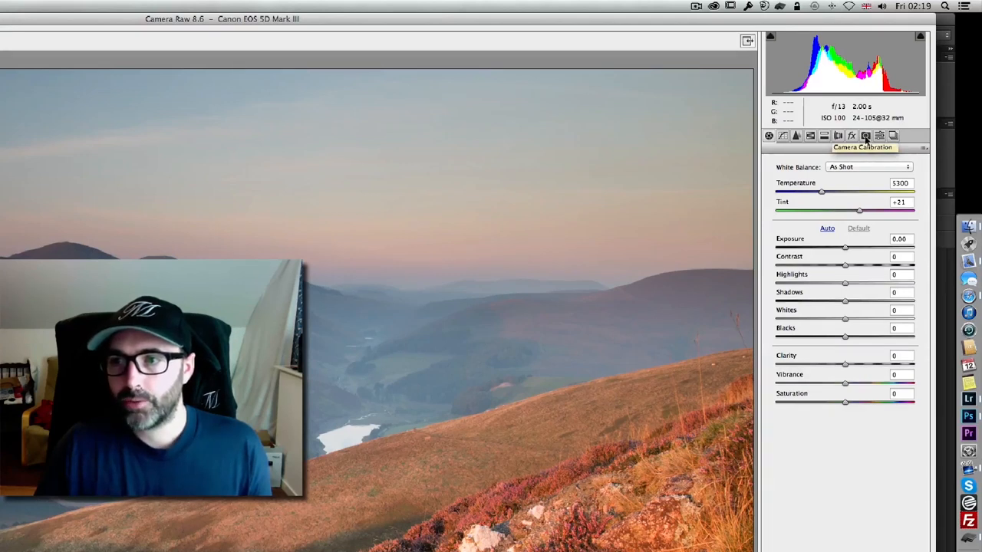
Step: Show Camera Raw's Camera Calibration settings and list the available camera profiles
{"action": "left_click", "coordinate": [865, 135]}
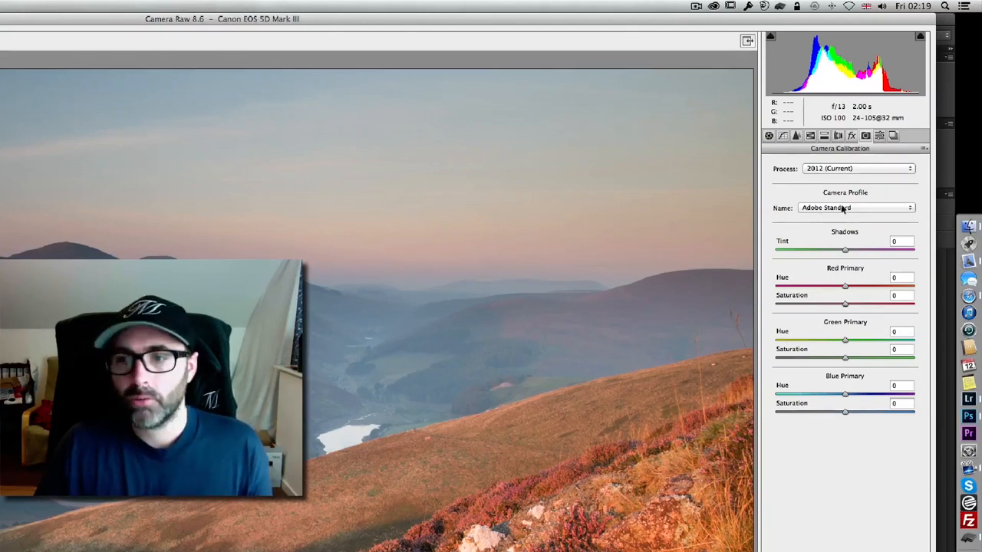
{"action": "left_click", "coordinate": [855, 209]}
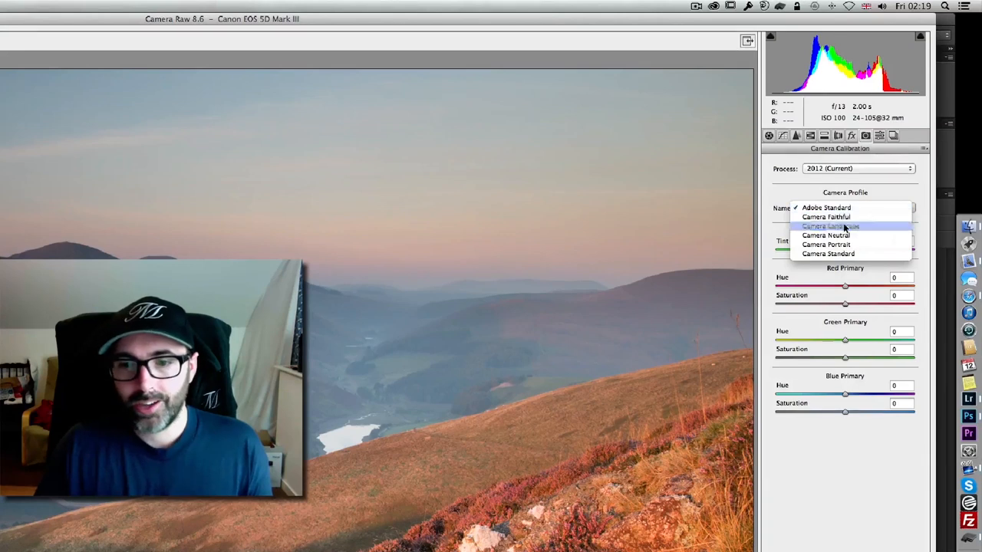